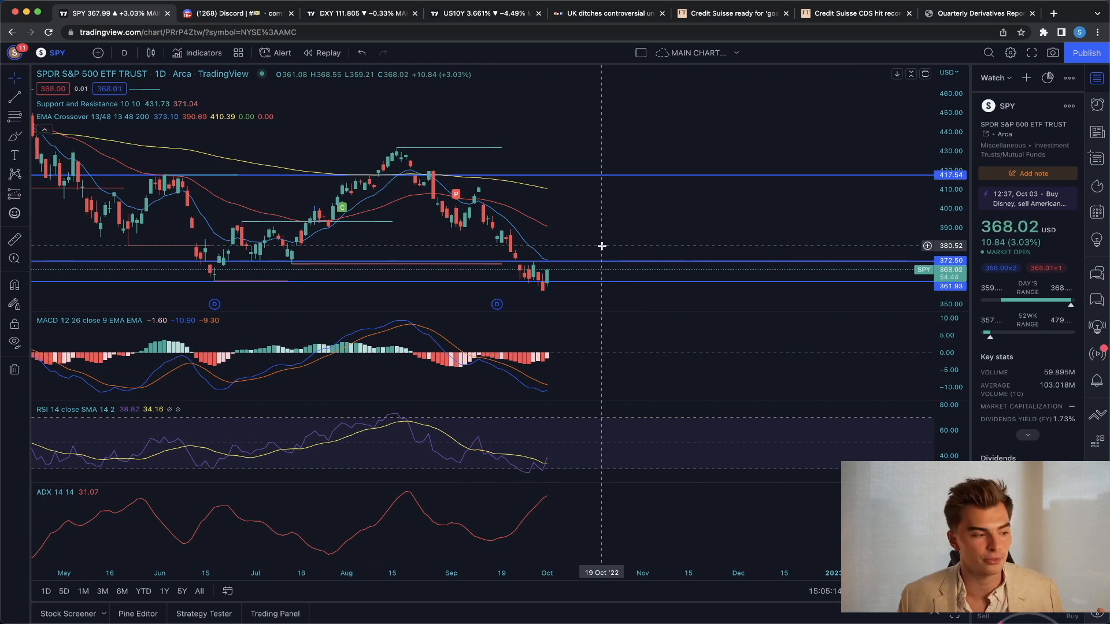
{"action": "mouse_move", "coordinate": [580, 265]}
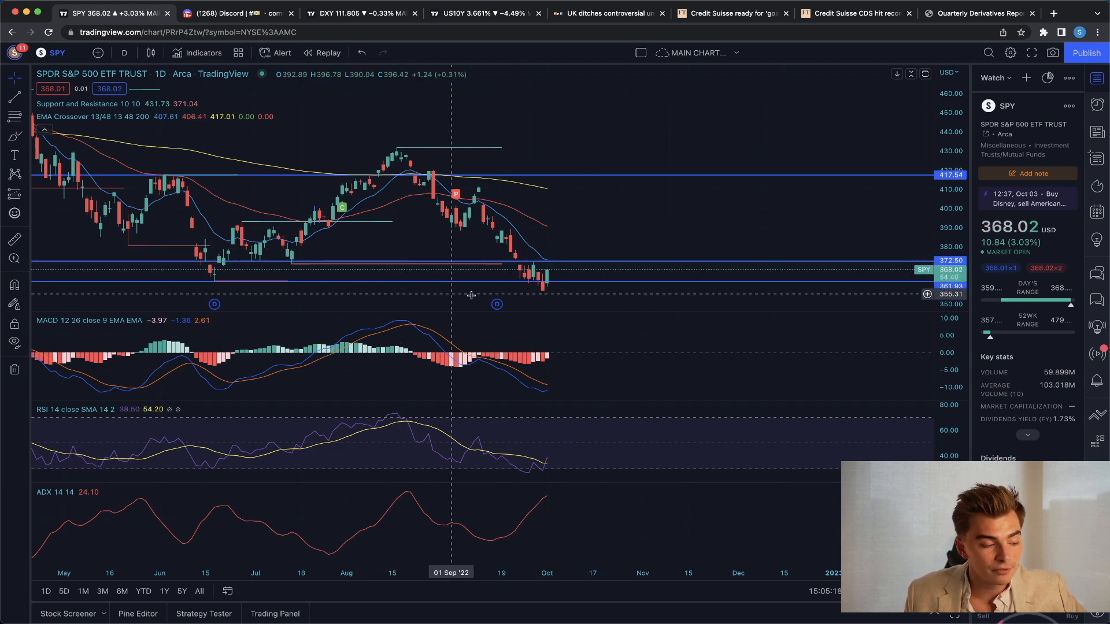
{"action": "mouse_move", "coordinate": [560, 276]}
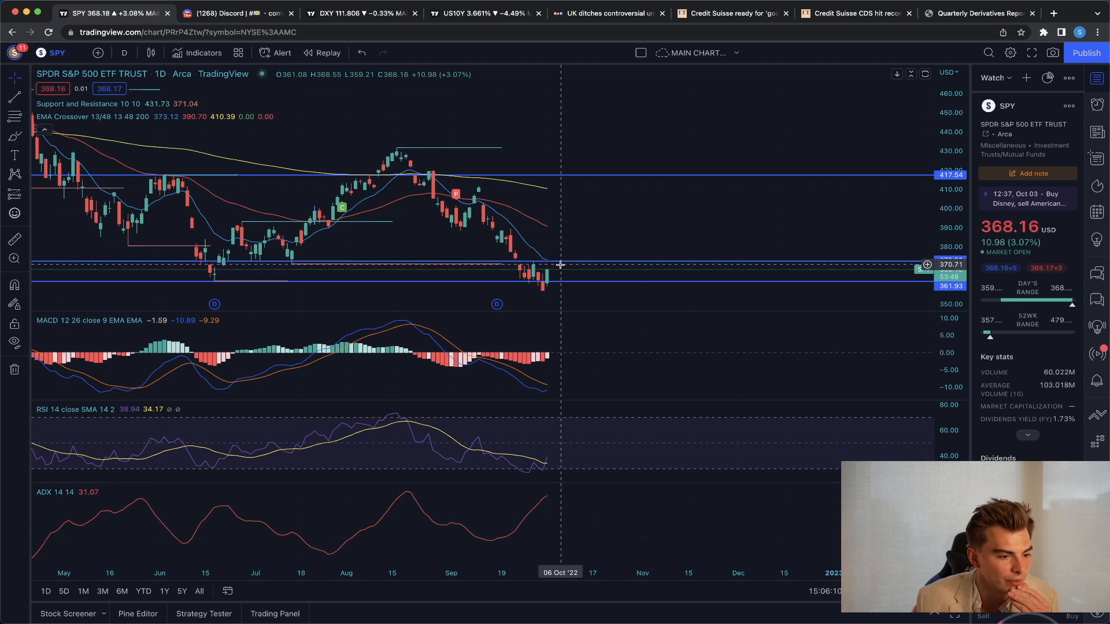
{"action": "mouse_move", "coordinate": [566, 267]}
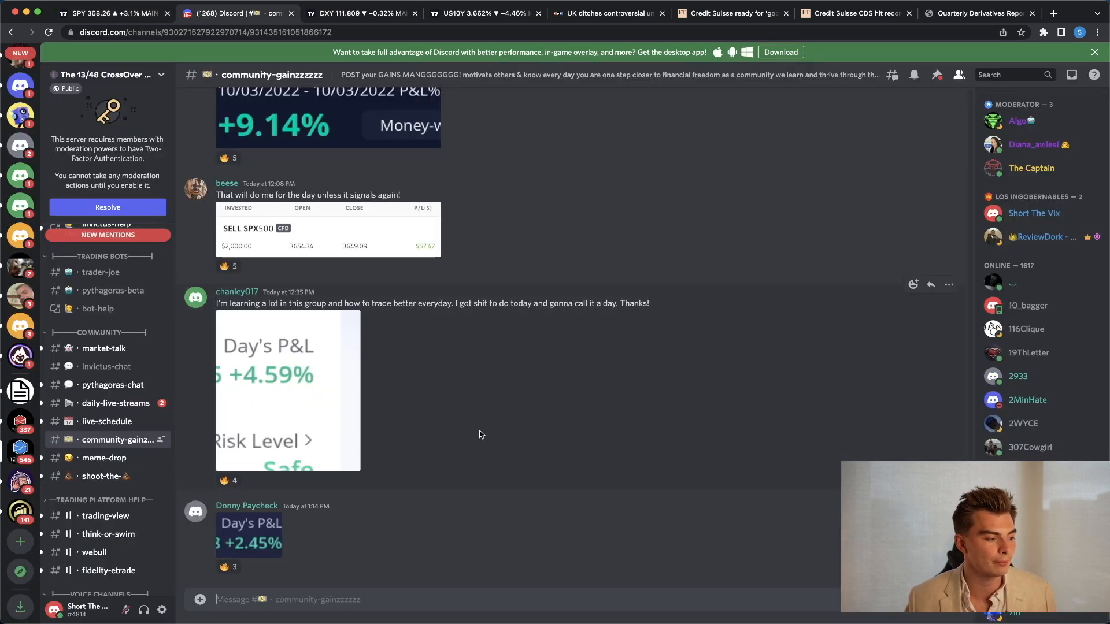
{"action": "mouse_move", "coordinate": [417, 428]}
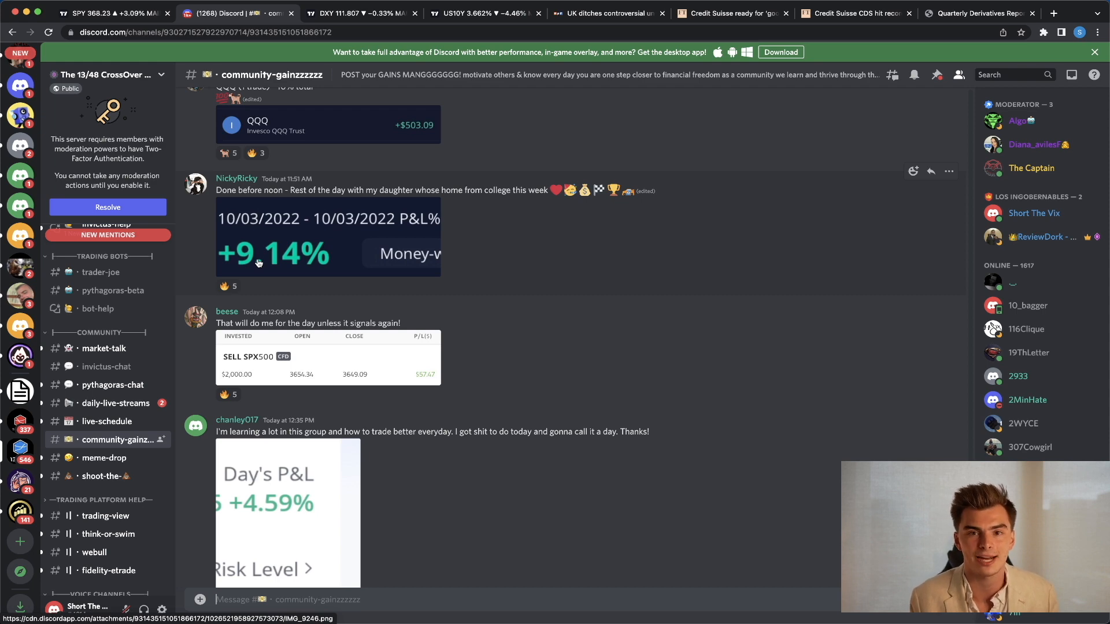
{"action": "mouse_move", "coordinate": [457, 255]}
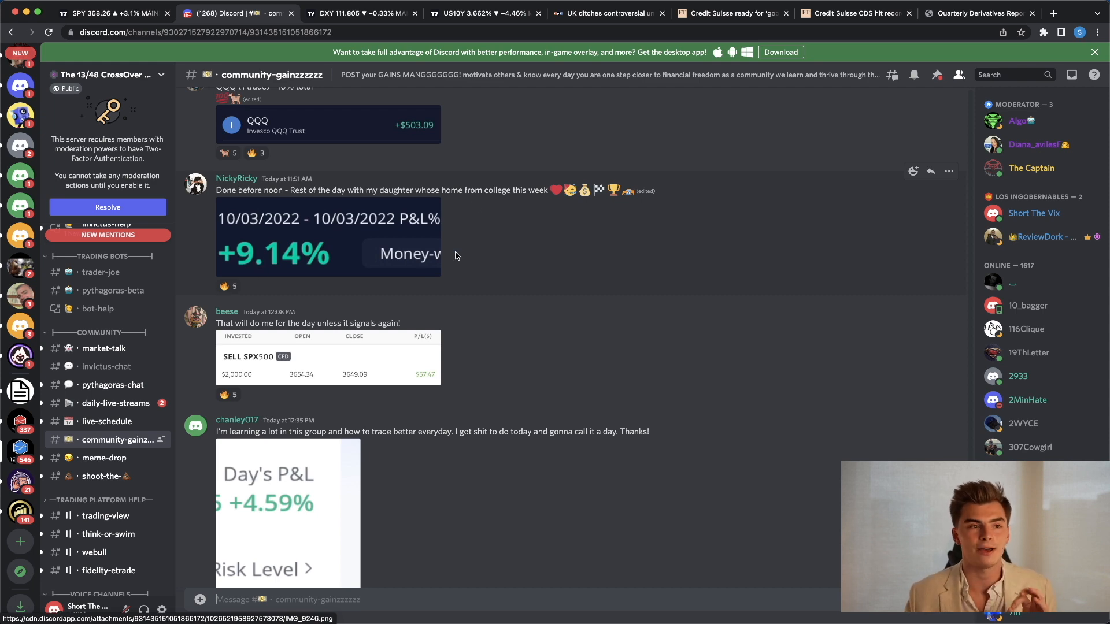
- Switch from Discord's gains channel to the US Dollar Index daily chart
{"action": "left_click", "coordinate": [357, 13]}
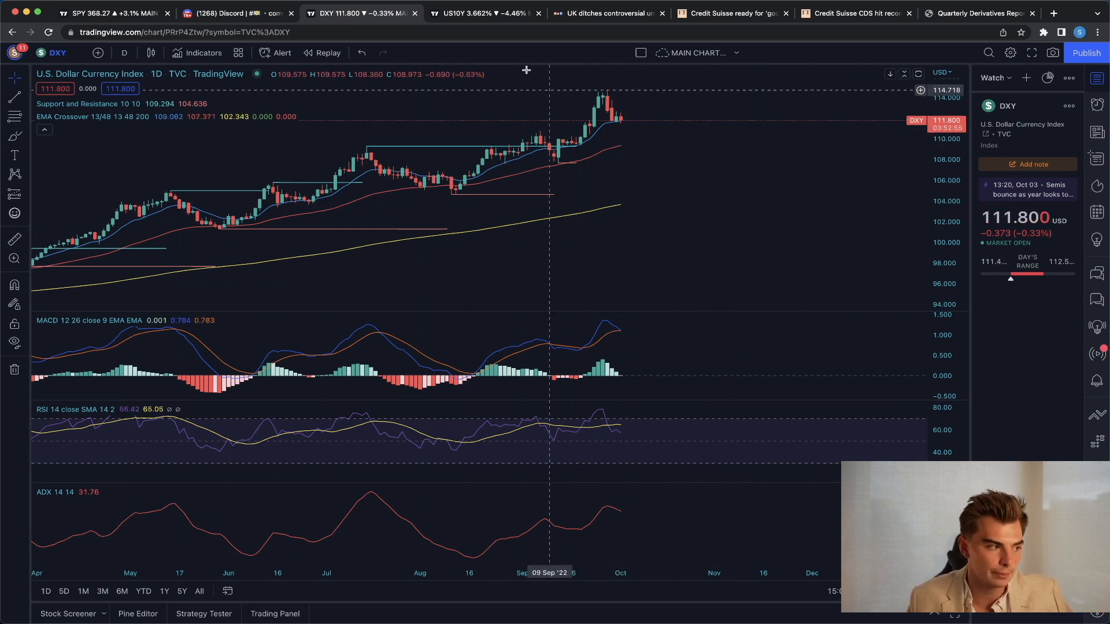
- Bring up the US 10-Year Treasury yield daily chart with MACD, RSI and ADX
{"action": "left_click", "coordinate": [484, 12]}
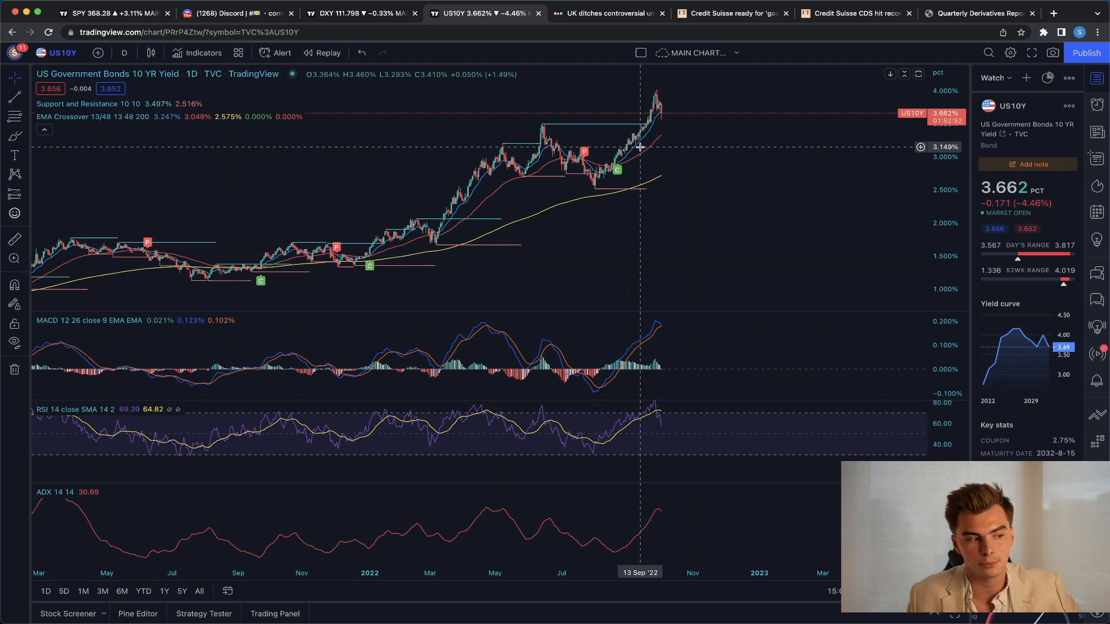
{"action": "mouse_move", "coordinate": [656, 142]}
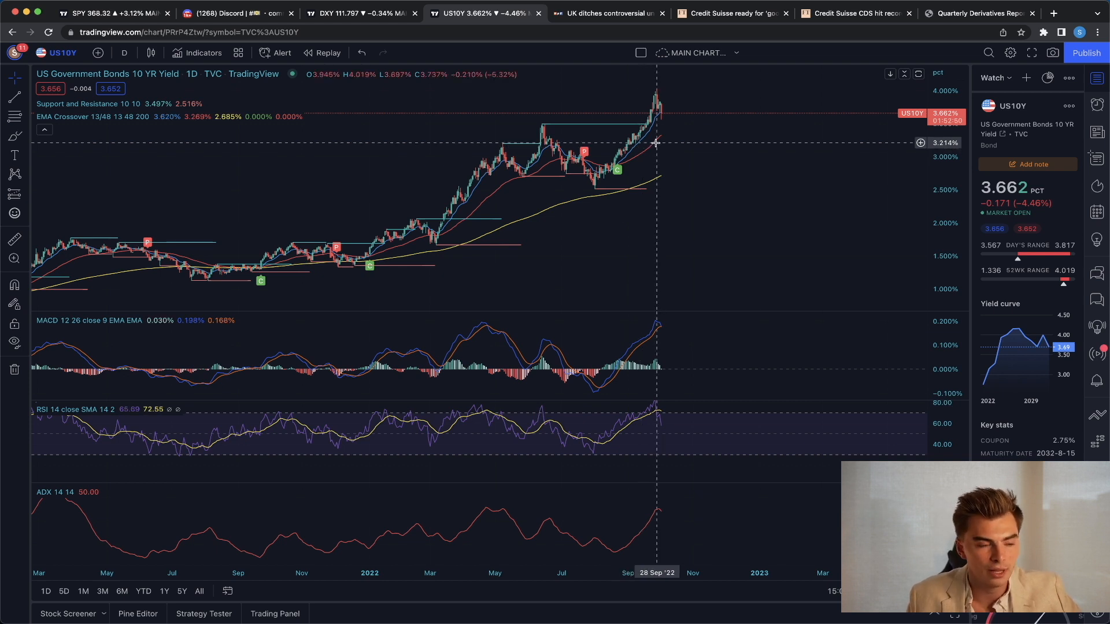
{"action": "mouse_move", "coordinate": [742, 159]}
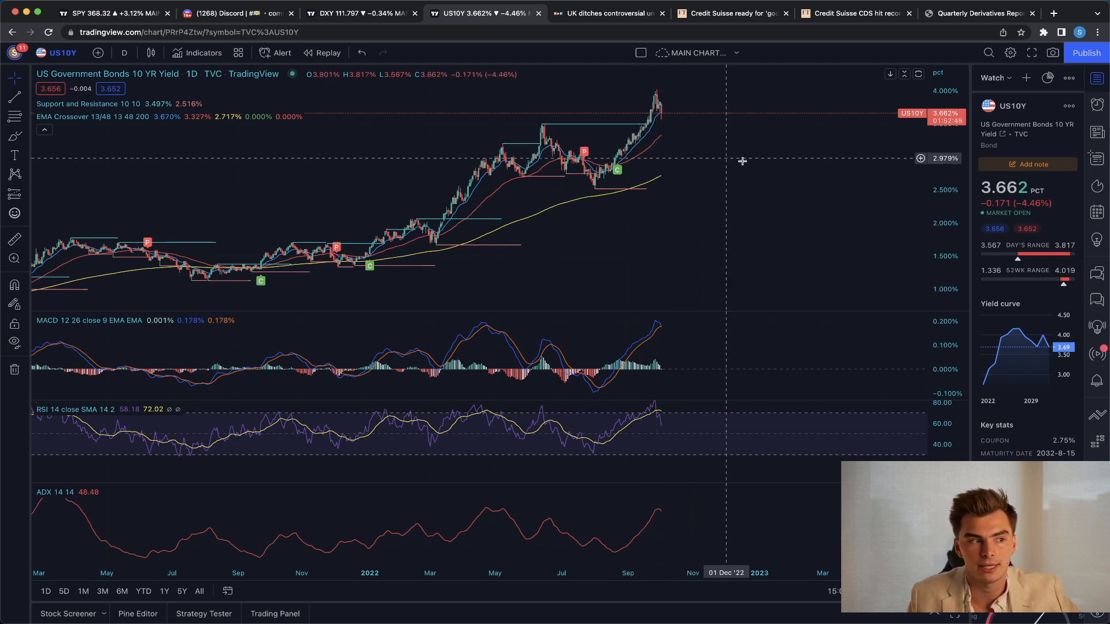
- Show the NPR UK tax-cut story, then move on to the FT Credit Suisse risk chief article
{"action": "left_click", "coordinate": [604, 13]}
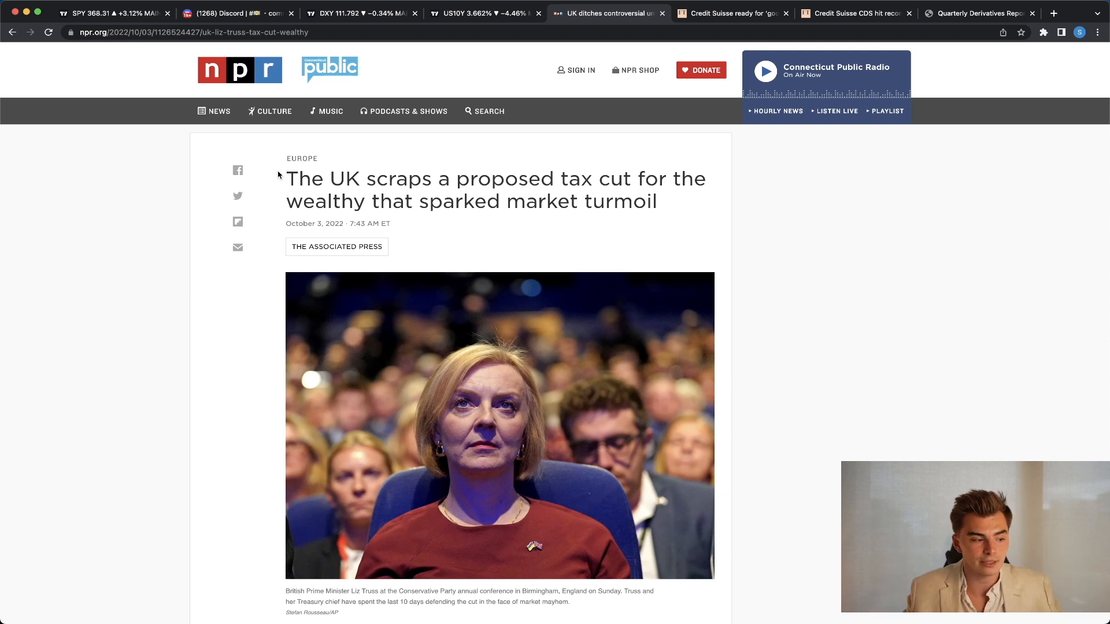
{"action": "mouse_move", "coordinate": [298, 203]}
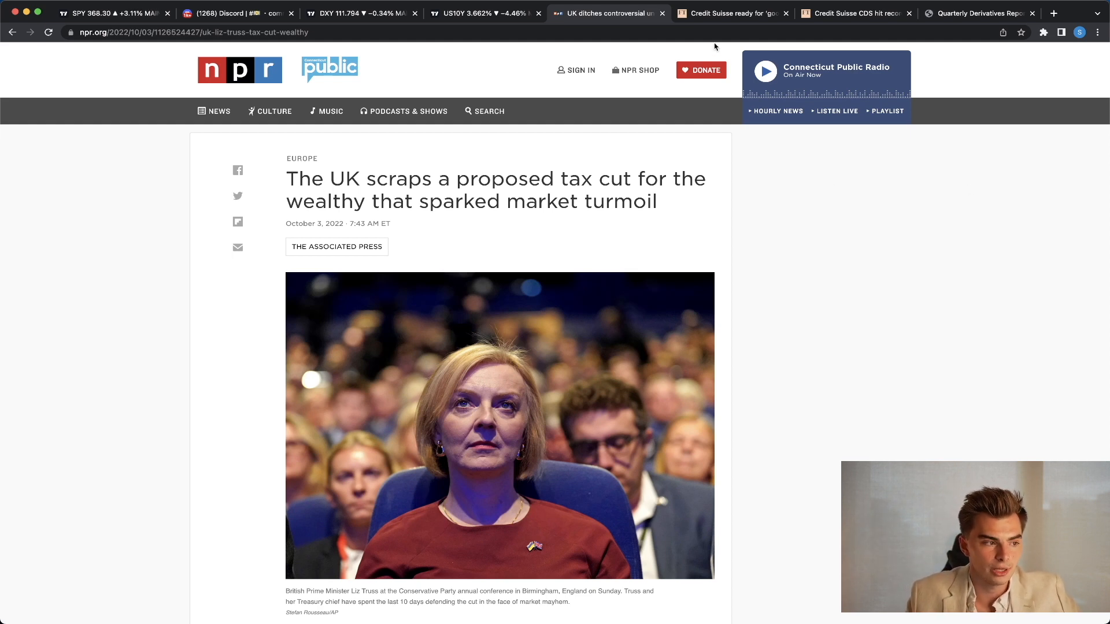
{"action": "left_click", "coordinate": [733, 12]}
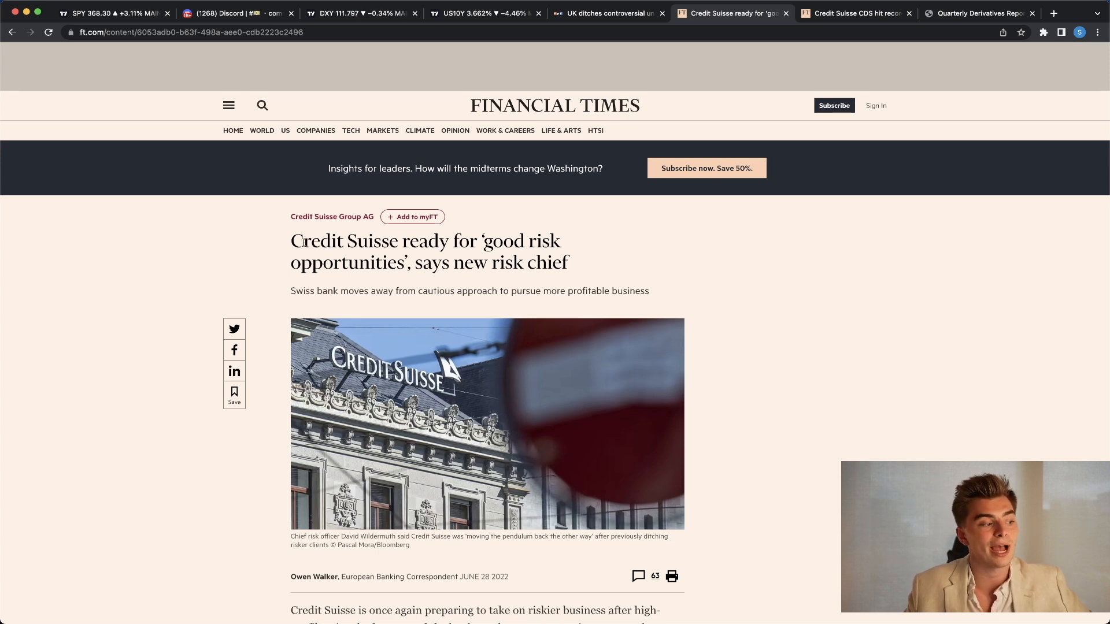
- Read down through the Credit Suisse risk chief article past the chief risk officer's quotes
{"action": "scroll", "scroll_direction": "down", "scroll_amount": 3}
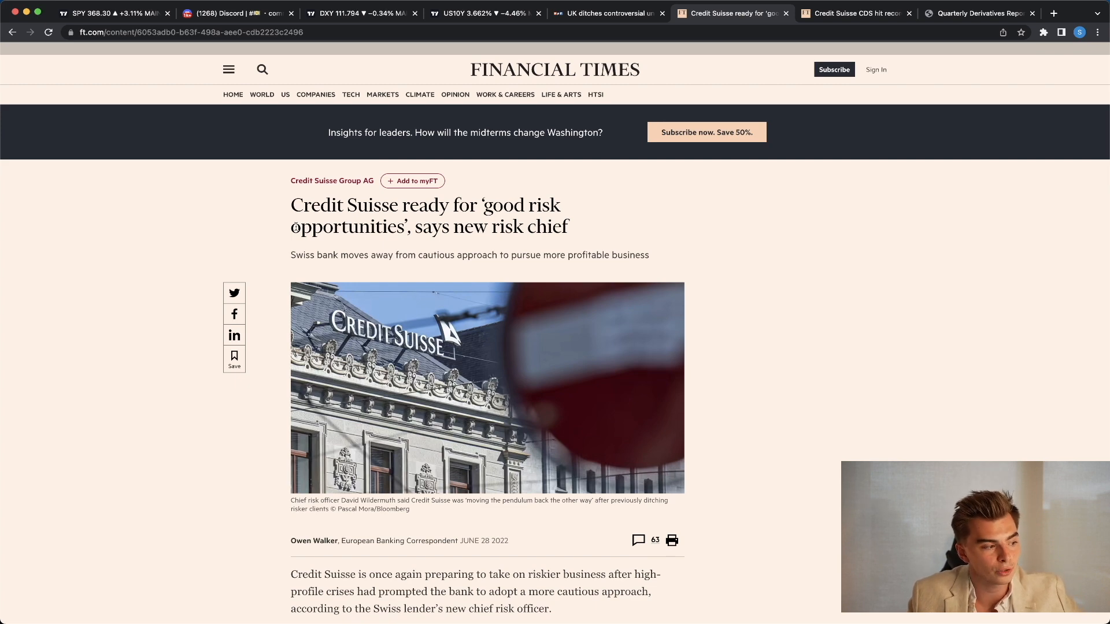
{"action": "scroll", "scroll_direction": "down", "scroll_amount": 3}
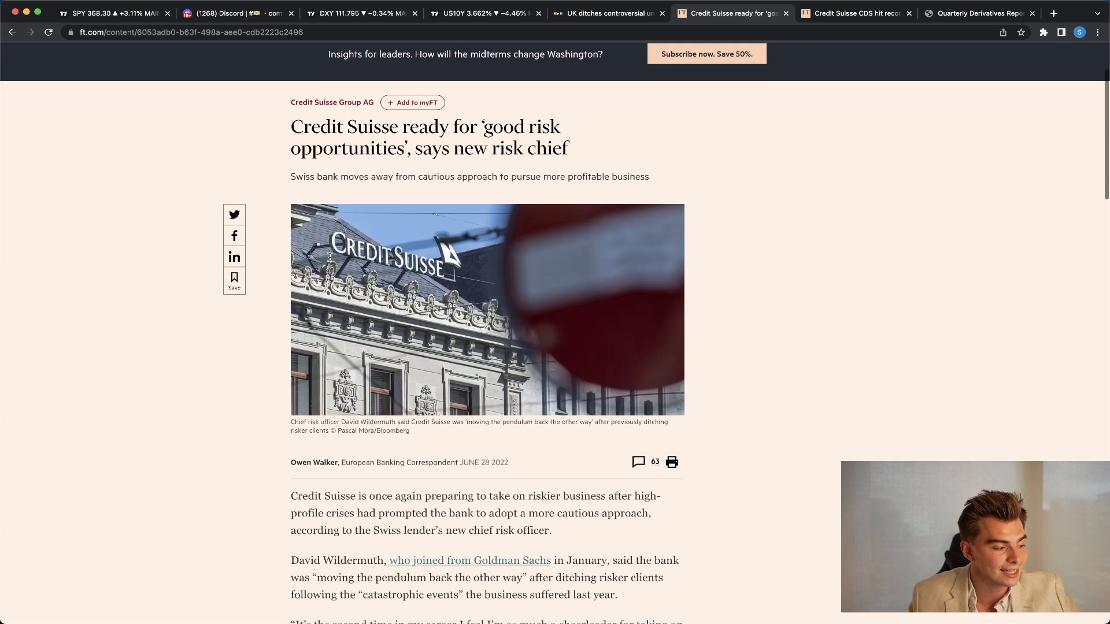
{"action": "scroll", "scroll_direction": "down", "scroll_amount": 3}
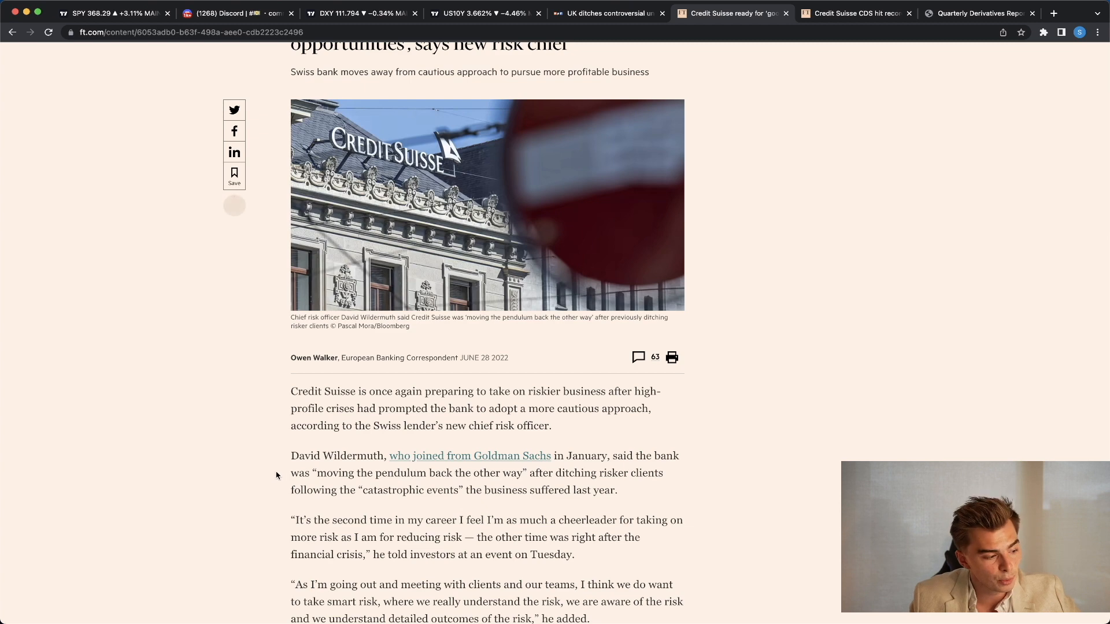
{"action": "scroll", "scroll_direction": "down", "scroll_amount": 3}
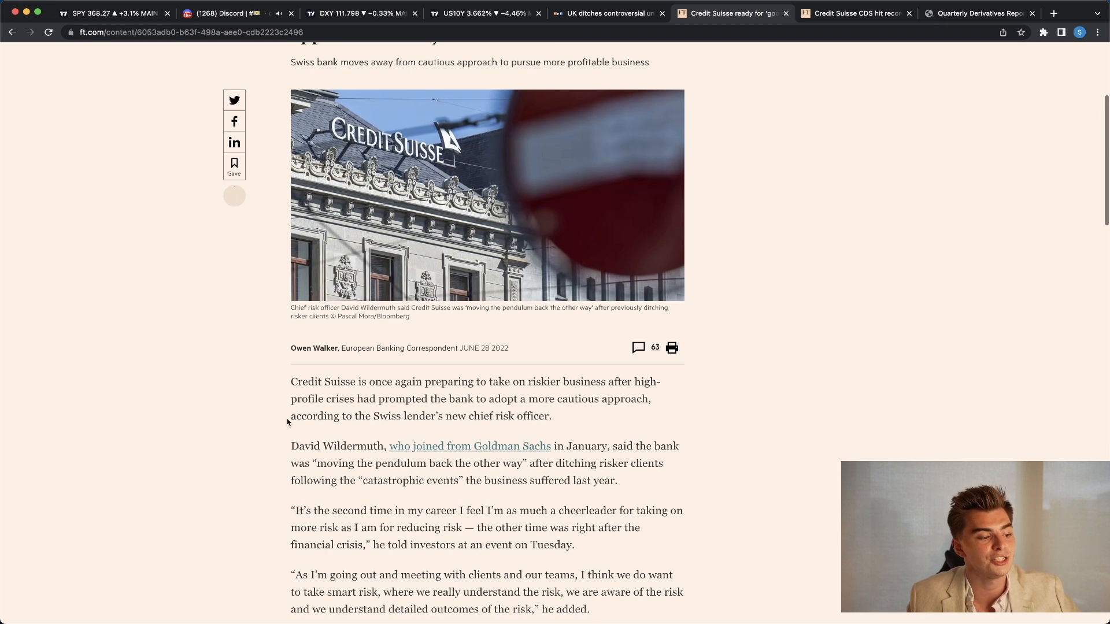
{"action": "mouse_move", "coordinate": [269, 374]}
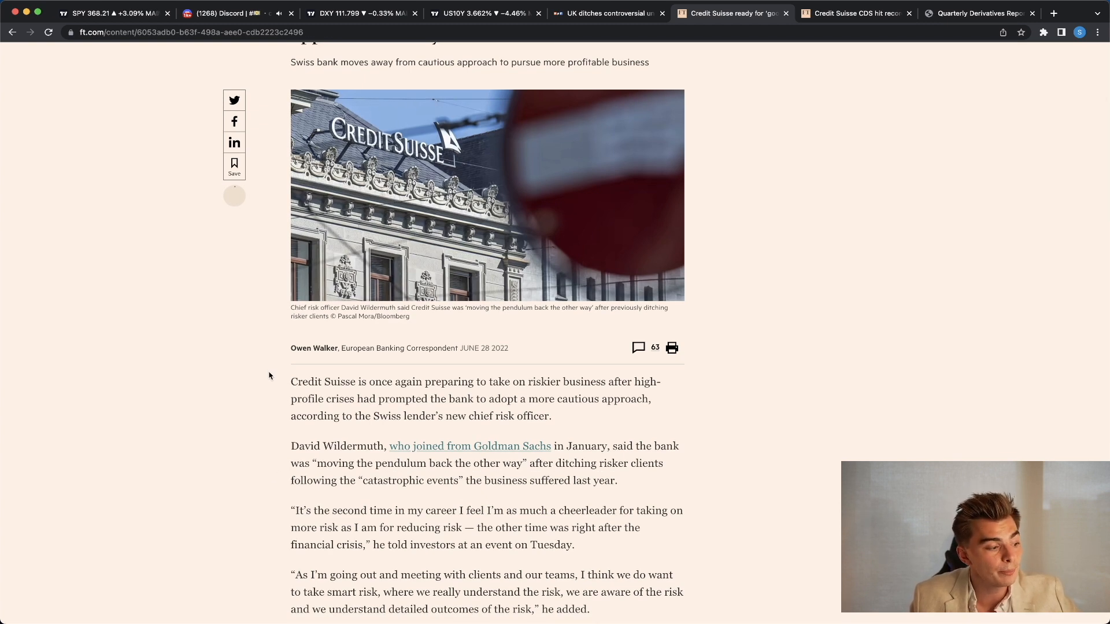
{"action": "scroll", "scroll_direction": "up", "scroll_amount": 3}
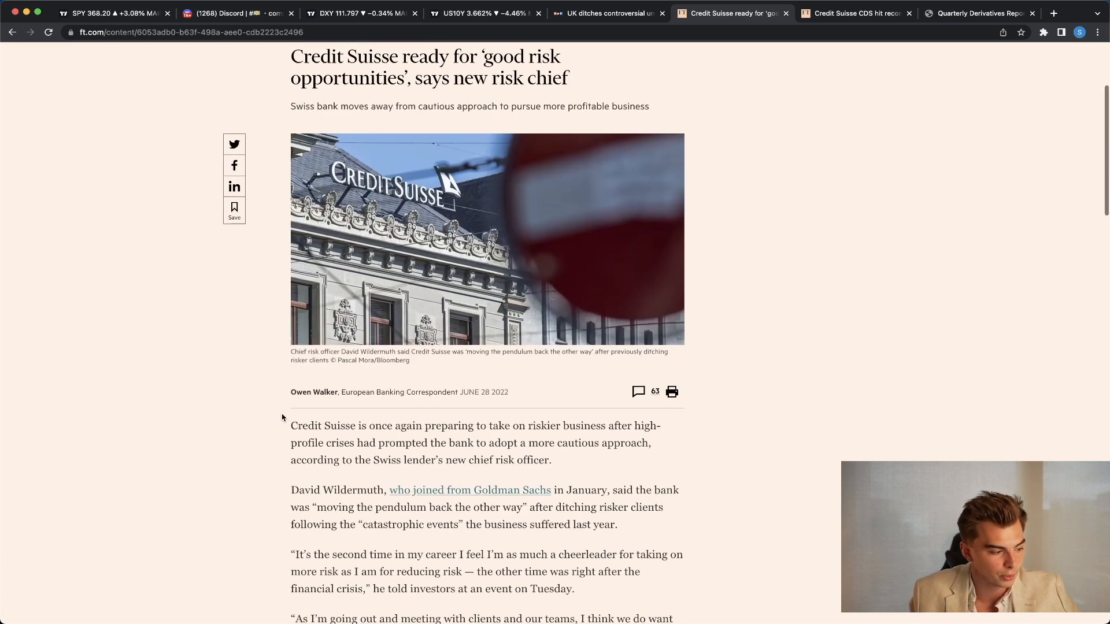
{"action": "scroll", "scroll_direction": "down", "scroll_amount": 3}
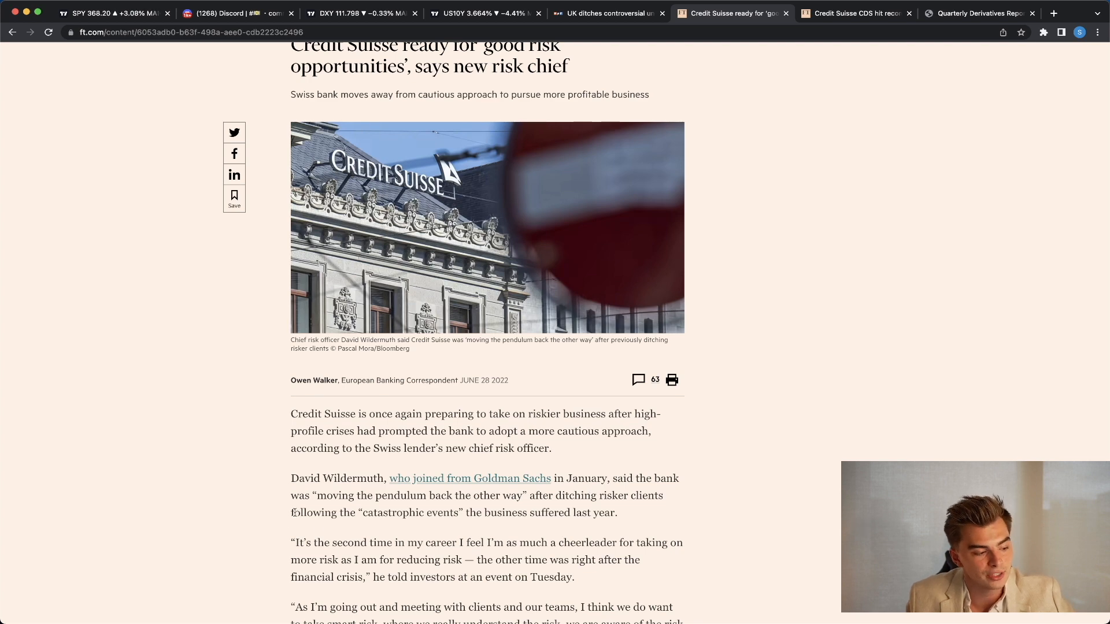
{"action": "scroll", "scroll_direction": "down", "scroll_amount": 3}
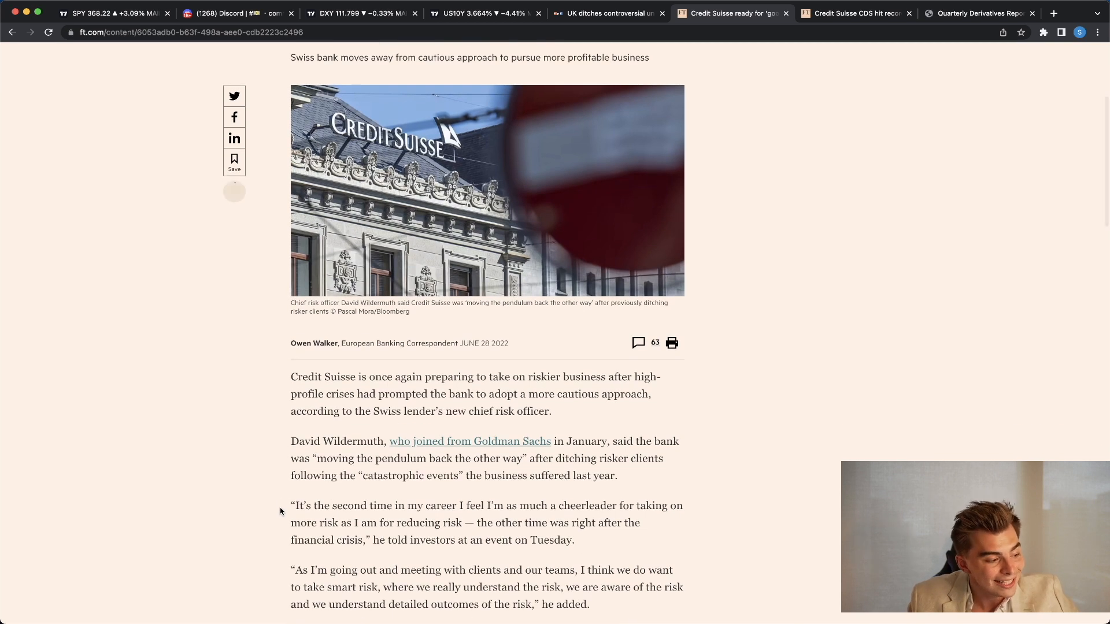
{"action": "scroll", "scroll_direction": "down", "scroll_amount": 3}
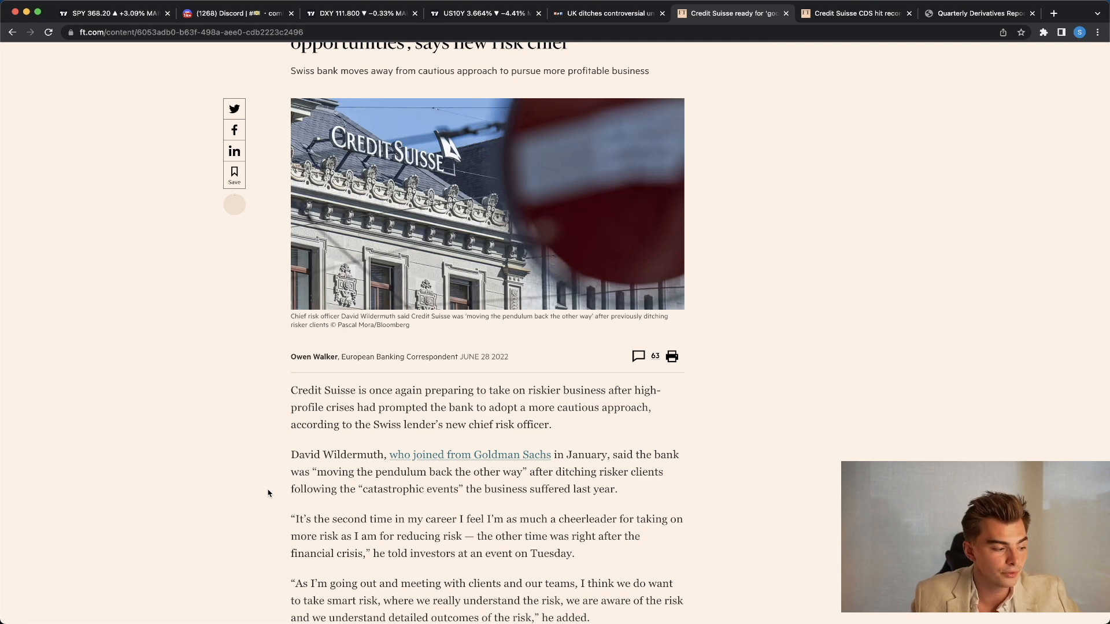
{"action": "scroll", "scroll_direction": "down", "scroll_amount": 3}
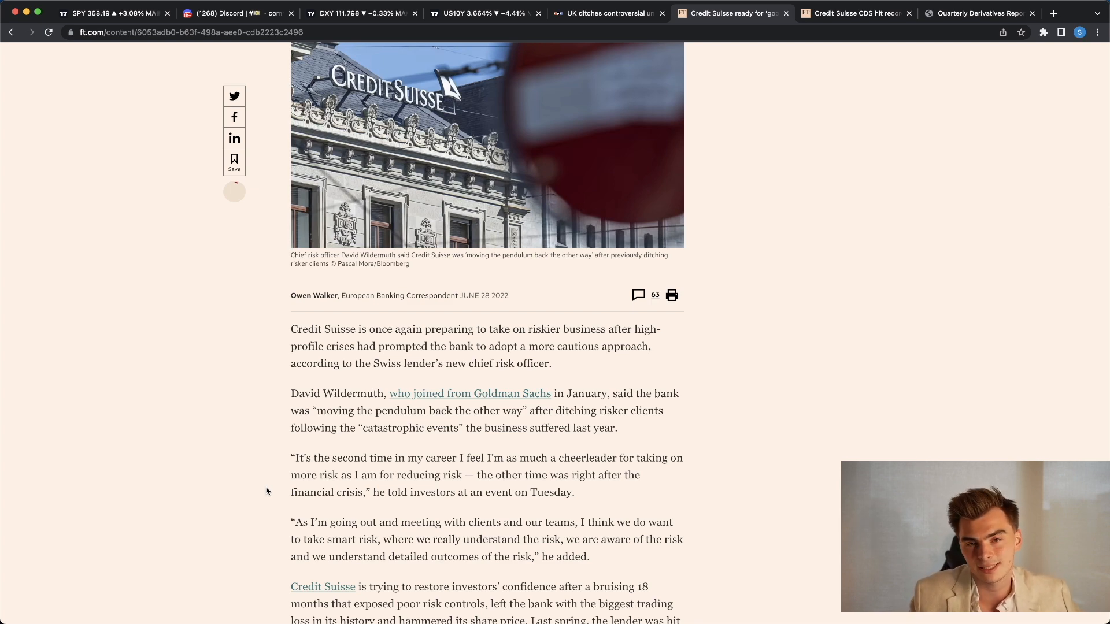
{"action": "scroll", "scroll_direction": "down", "scroll_amount": 3}
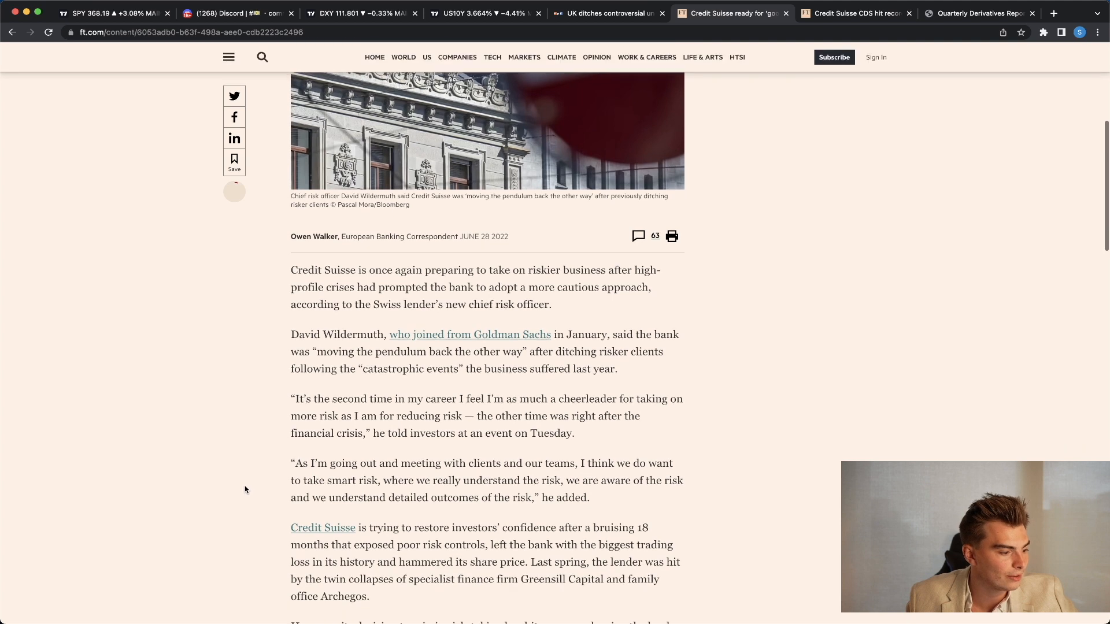
{"action": "scroll", "scroll_direction": "down", "scroll_amount": 3}
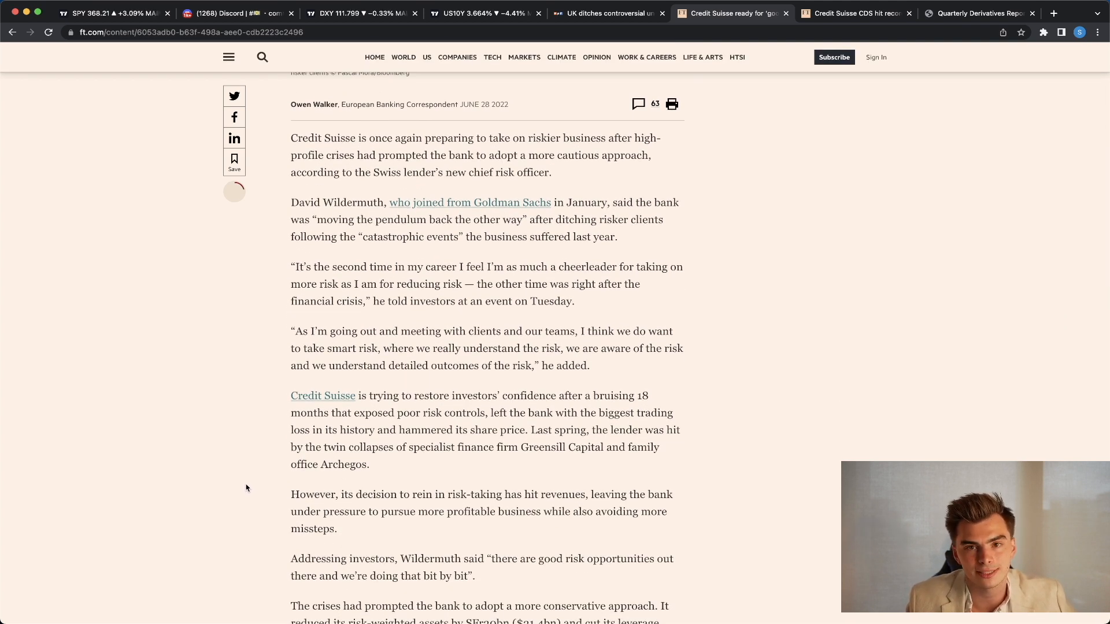
{"action": "left_click_drag", "start_coordinate": [291, 512], "coordinate": [338, 528]}
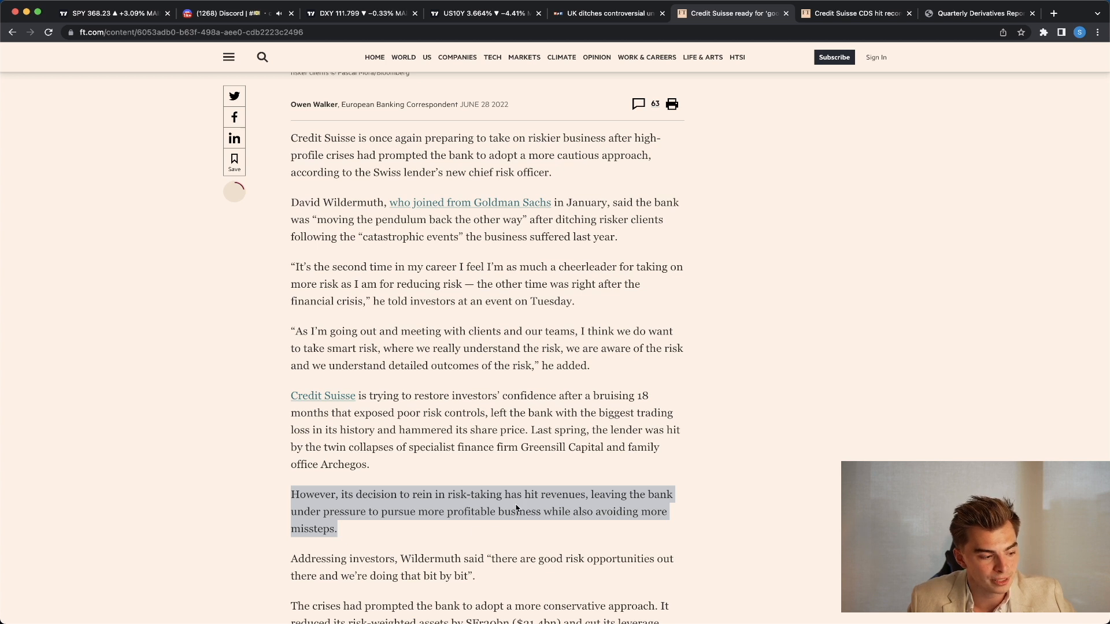
{"action": "left_click", "coordinate": [257, 464]}
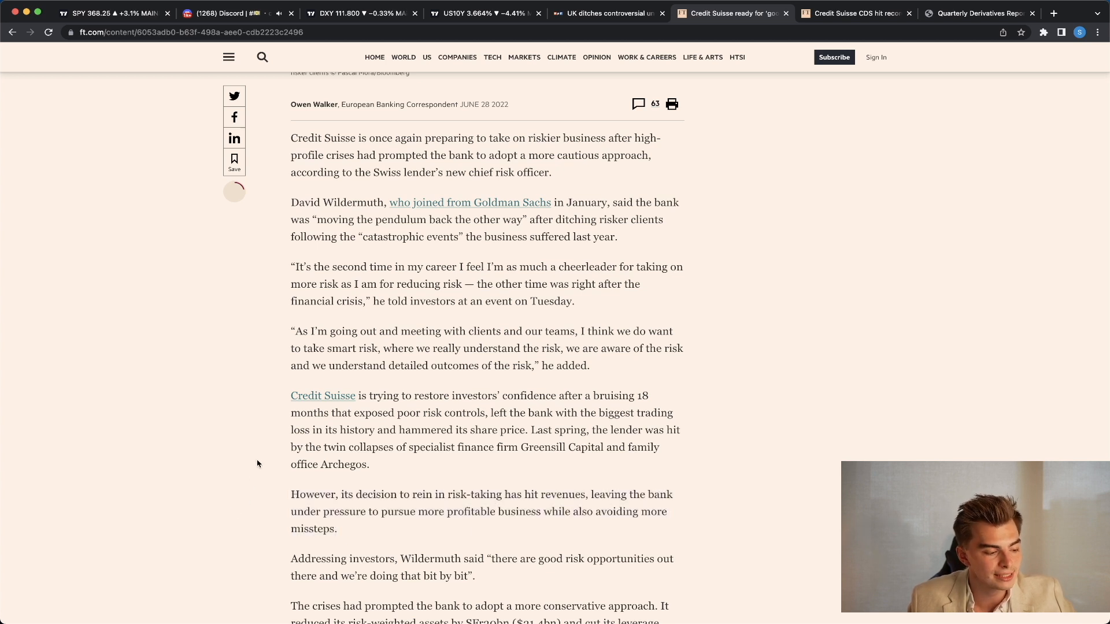
{"action": "scroll", "scroll_direction": "down", "scroll_amount": 3}
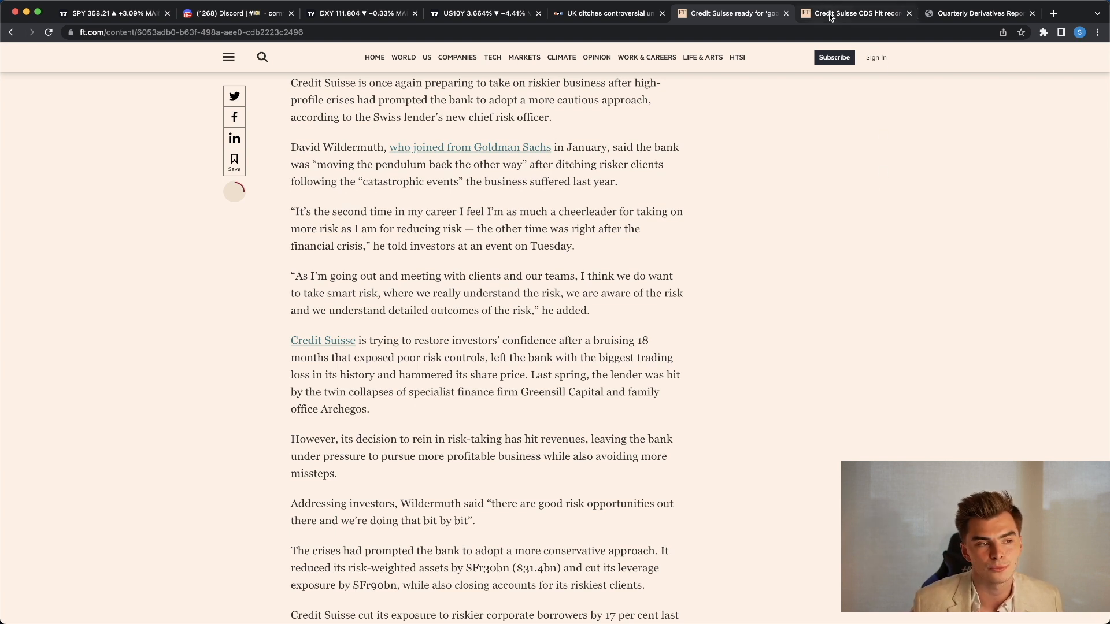
- Show the Credit Suisse CDS record-high article and read into the shorter-term CDS moves
{"action": "left_click", "coordinate": [853, 12]}
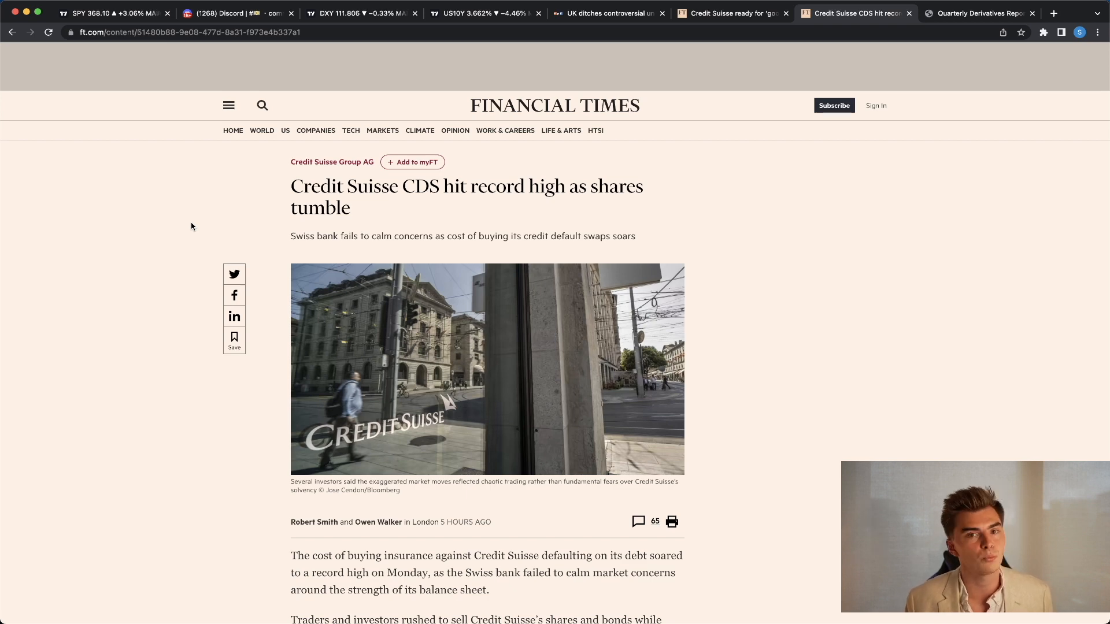
{"action": "scroll", "scroll_direction": "down", "scroll_amount": 3}
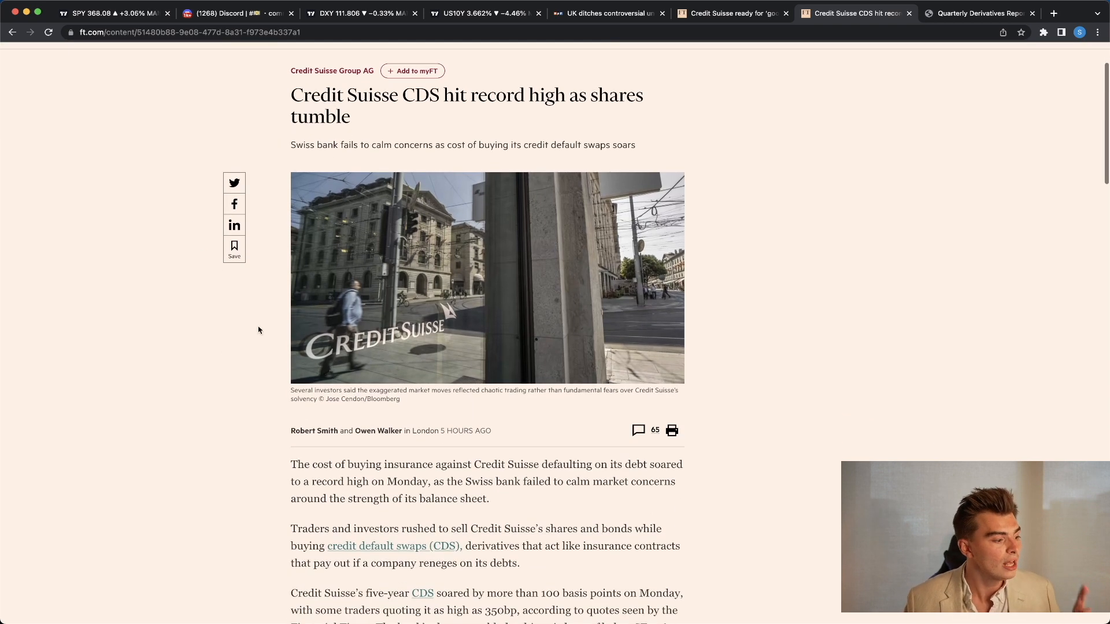
{"action": "scroll", "scroll_direction": "down", "scroll_amount": 3}
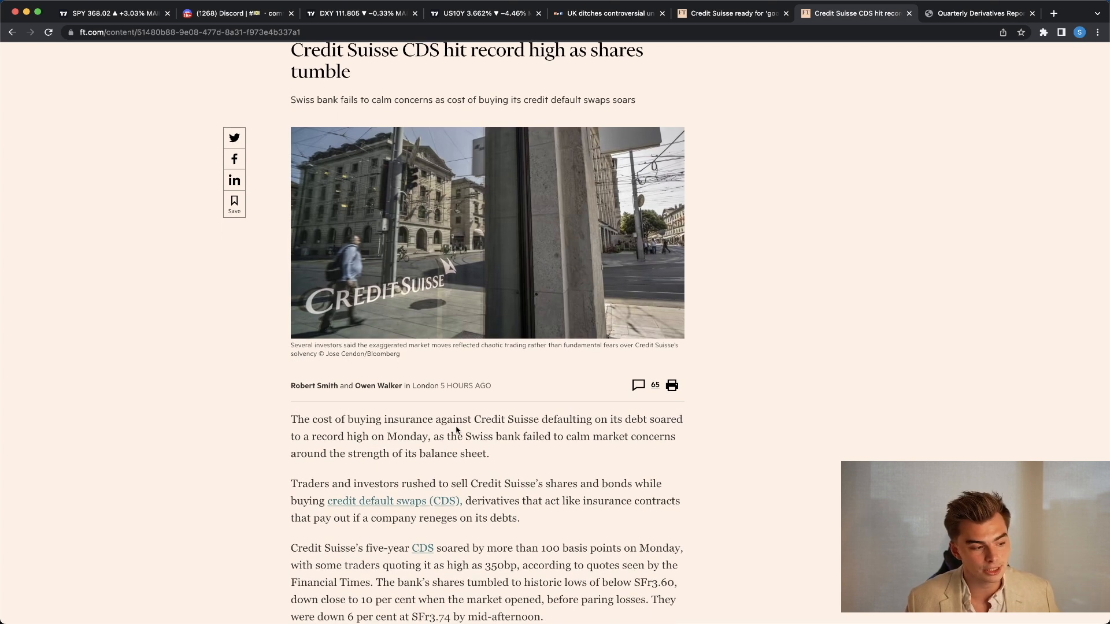
{"action": "mouse_move", "coordinate": [215, 413]}
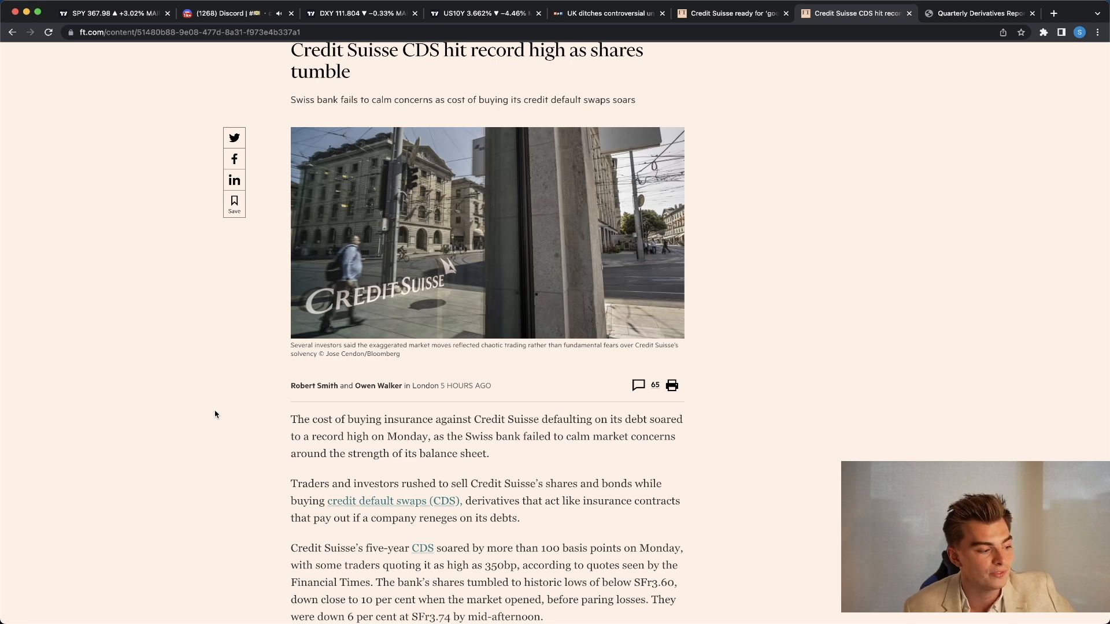
{"action": "scroll", "scroll_direction": "down", "scroll_amount": 3}
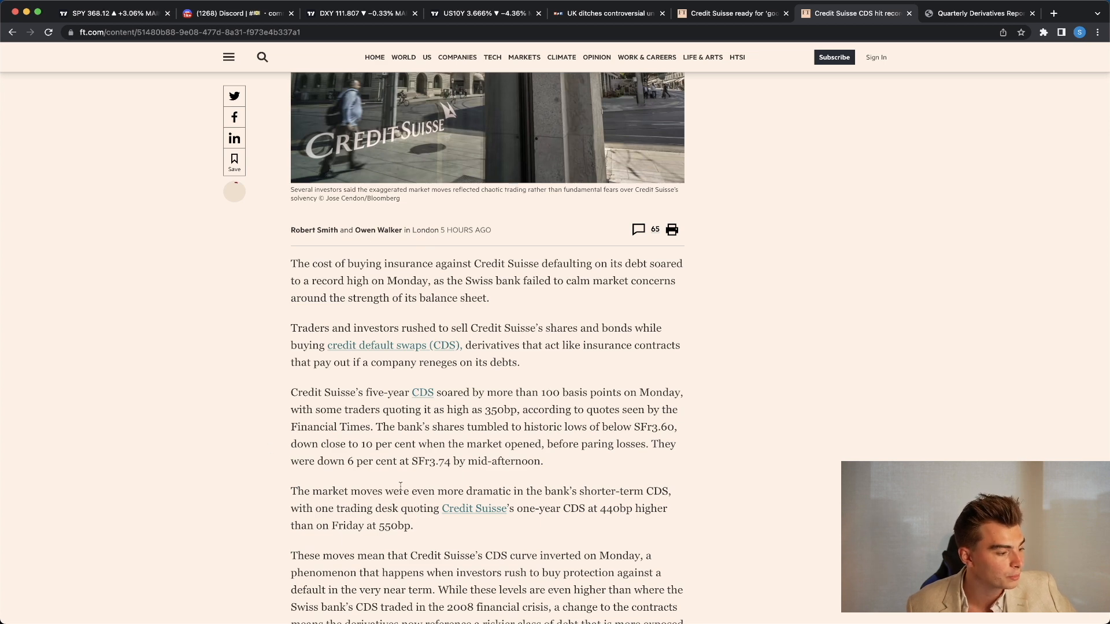
{"action": "scroll", "scroll_direction": "down", "scroll_amount": 3}
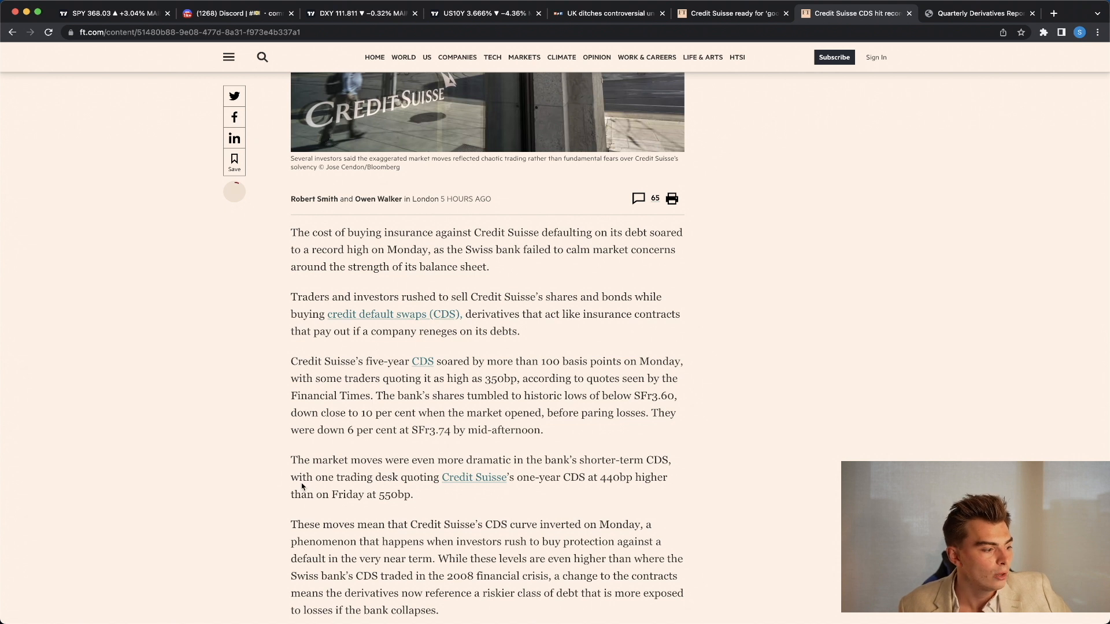
{"action": "mouse_move", "coordinate": [472, 477]}
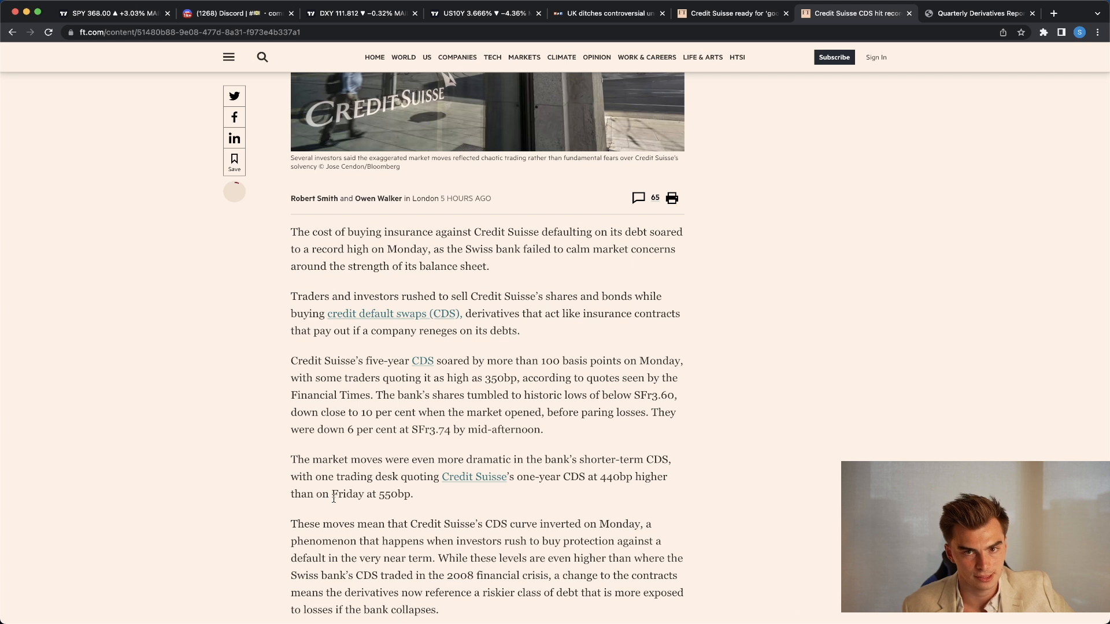
{"action": "mouse_move", "coordinate": [248, 446]}
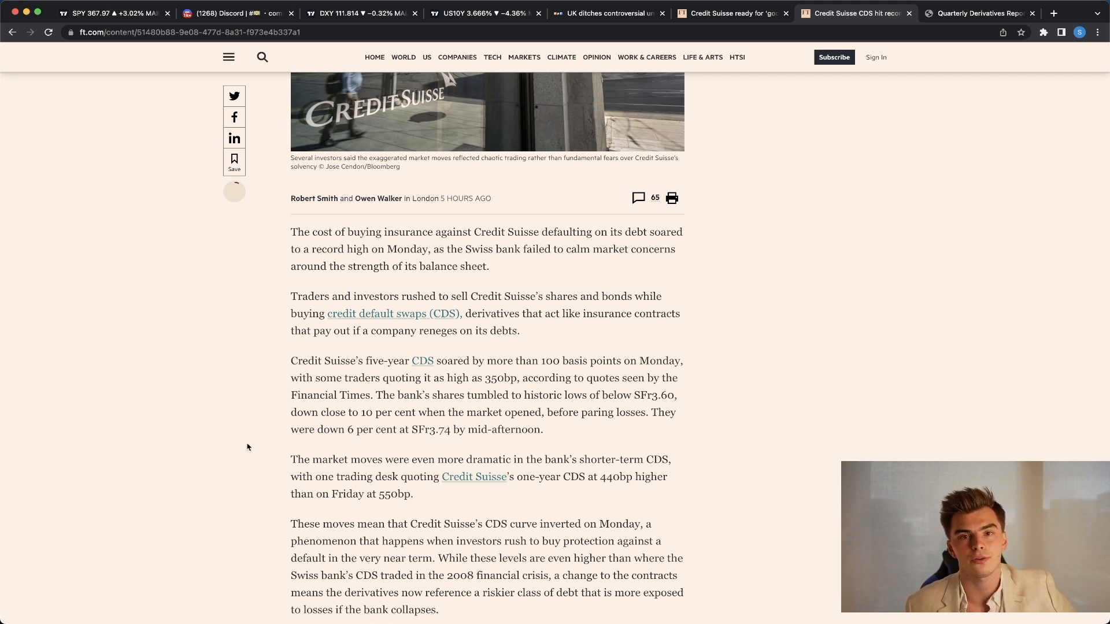
{"action": "scroll", "scroll_direction": "down", "scroll_amount": 3}
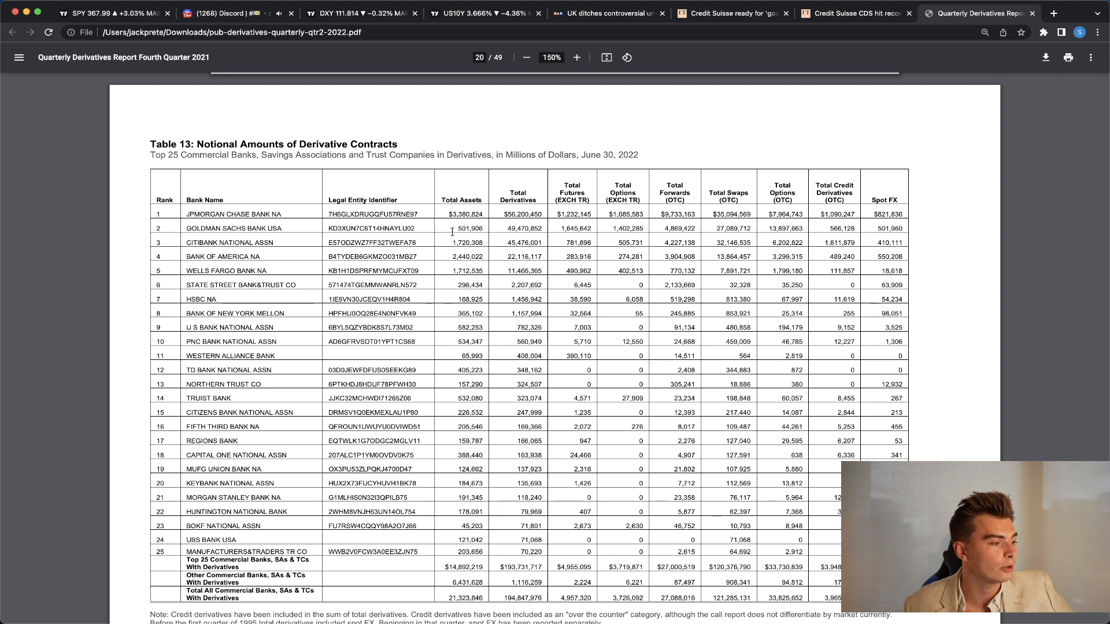
{"action": "mouse_move", "coordinate": [463, 228]}
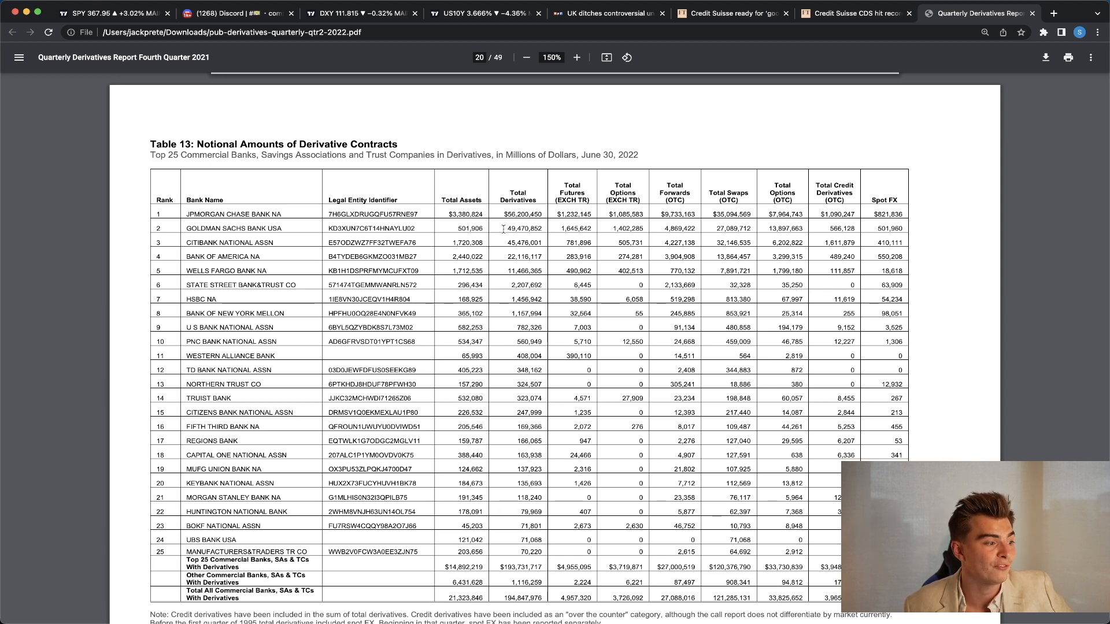
- Scroll Table 13 down to its totals rows and the credit derivatives note
{"action": "scroll", "scroll_direction": "down", "scroll_amount": 3}
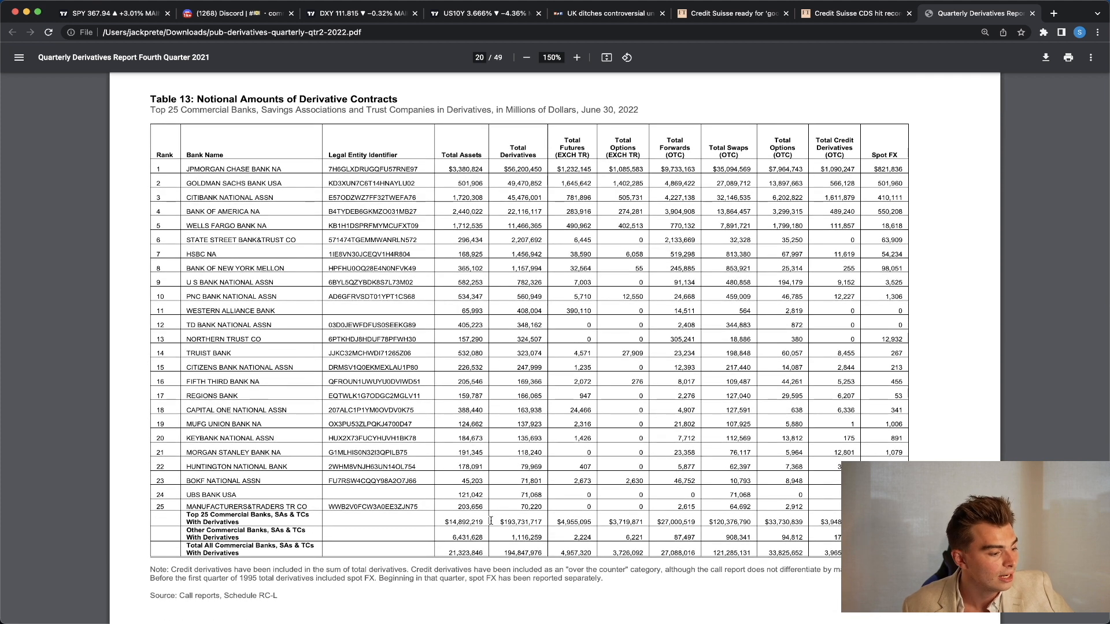